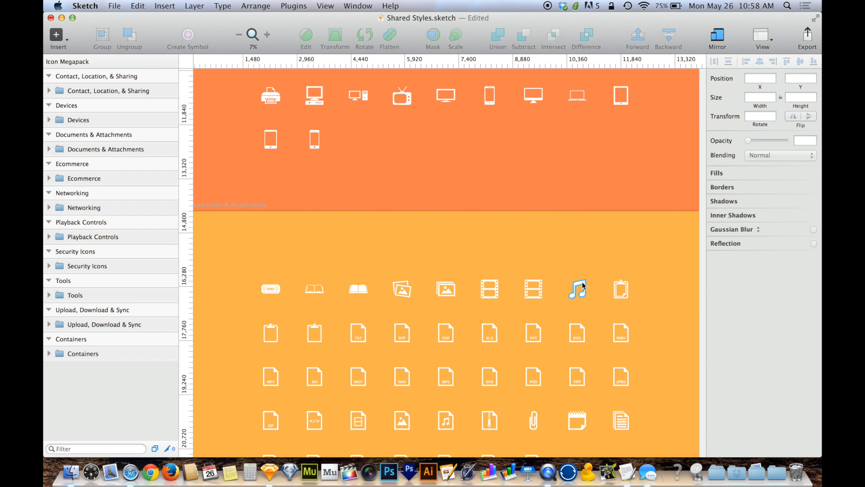
Select the music note icon and start a new shared style from its plain white look.
left_click(577, 288)
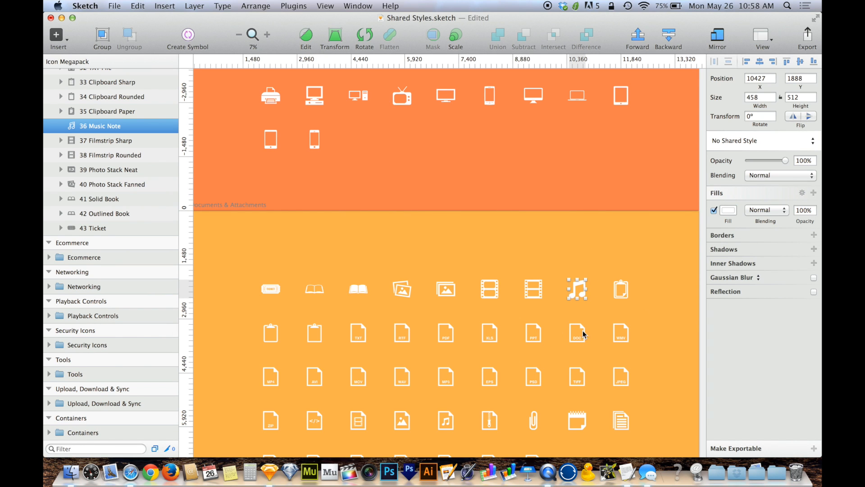
mouse_move(635, 270)
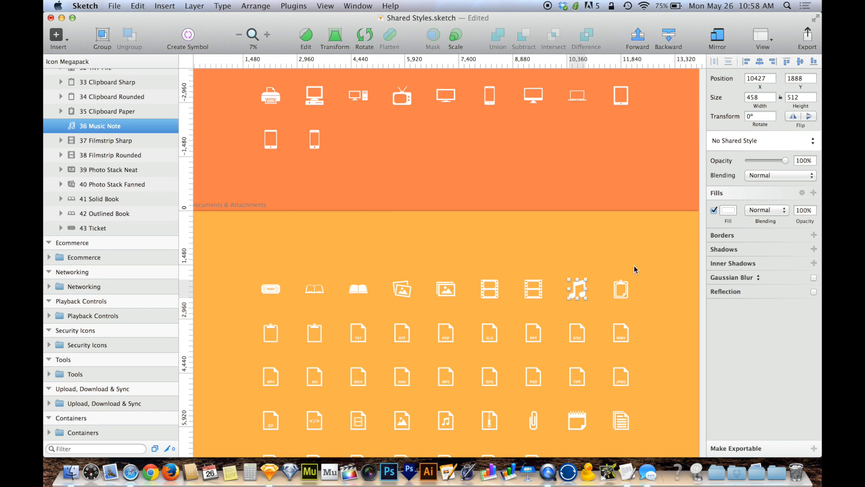
mouse_move(778, 144)
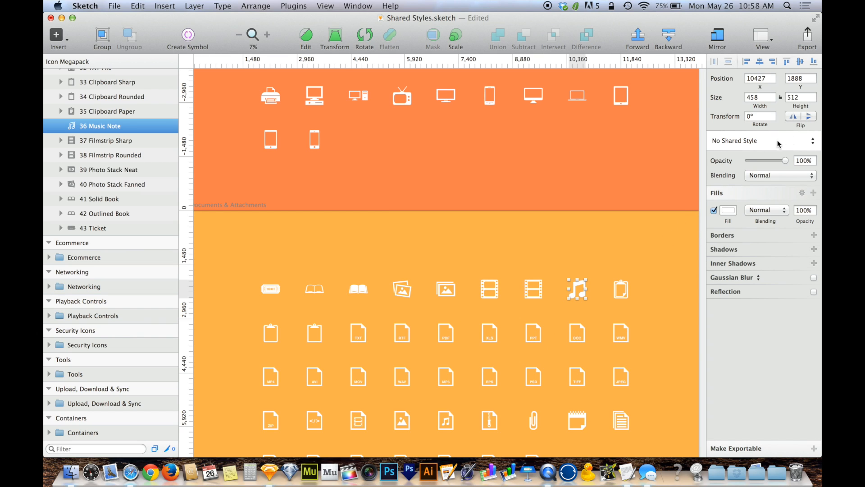
left_click(762, 141)
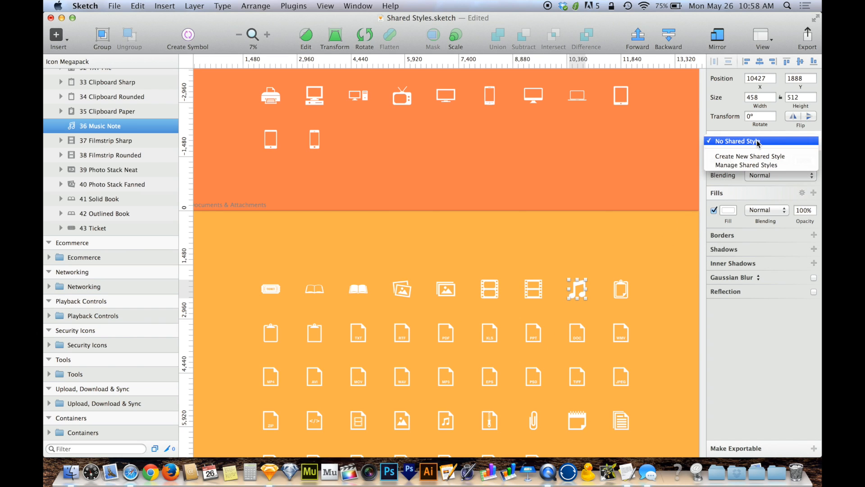
mouse_move(749, 156)
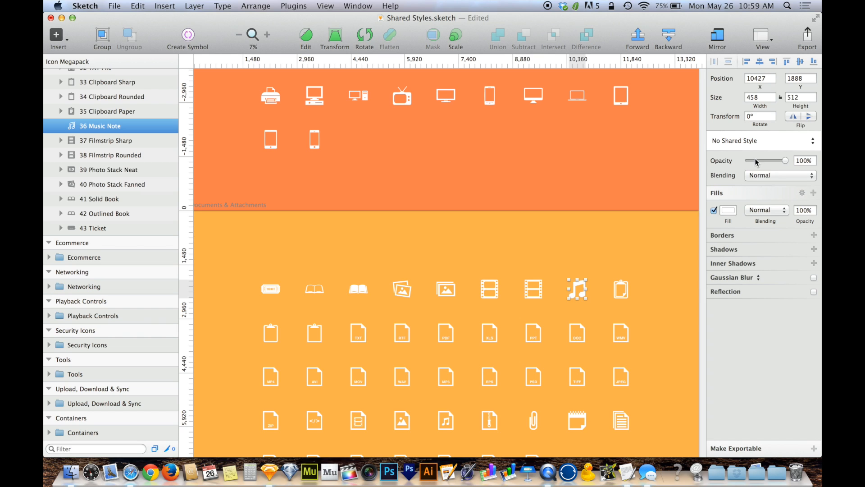
left_click(762, 141)
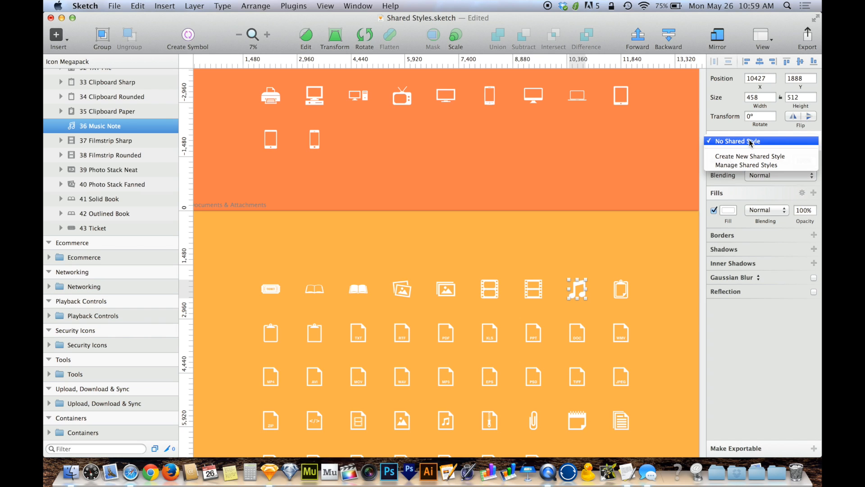
mouse_move(749, 156)
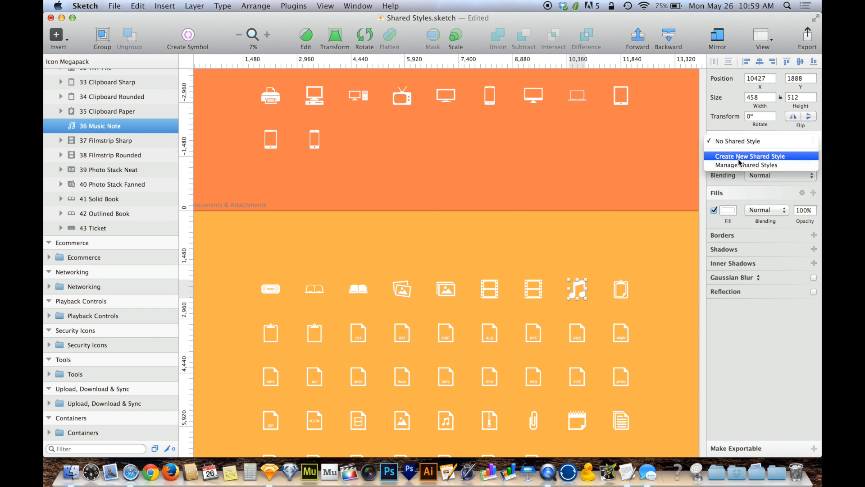
left_click(748, 156)
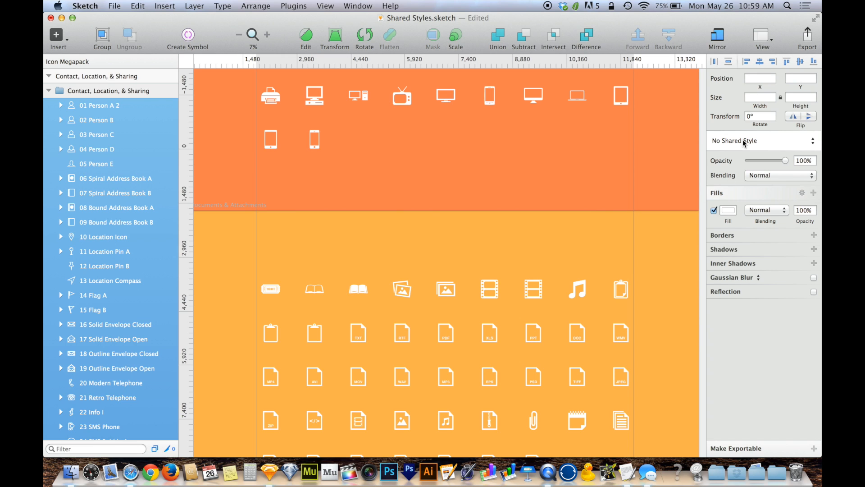
mouse_move(562, 251)
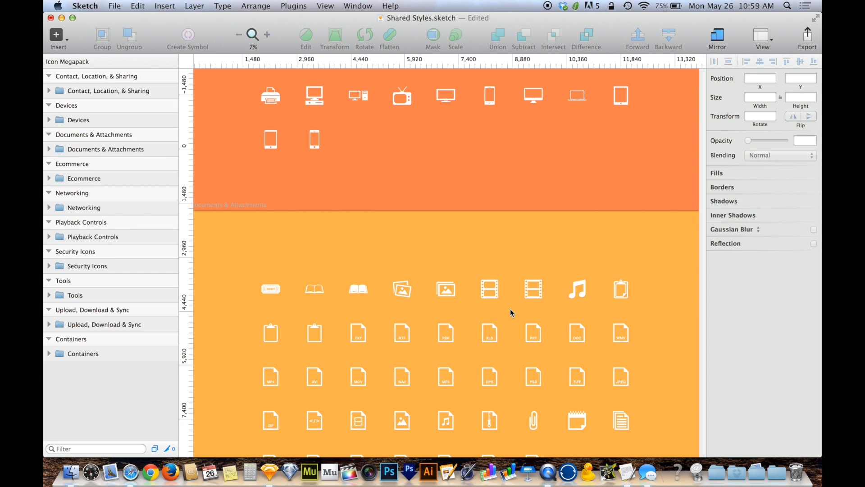
mouse_move(540, 259)
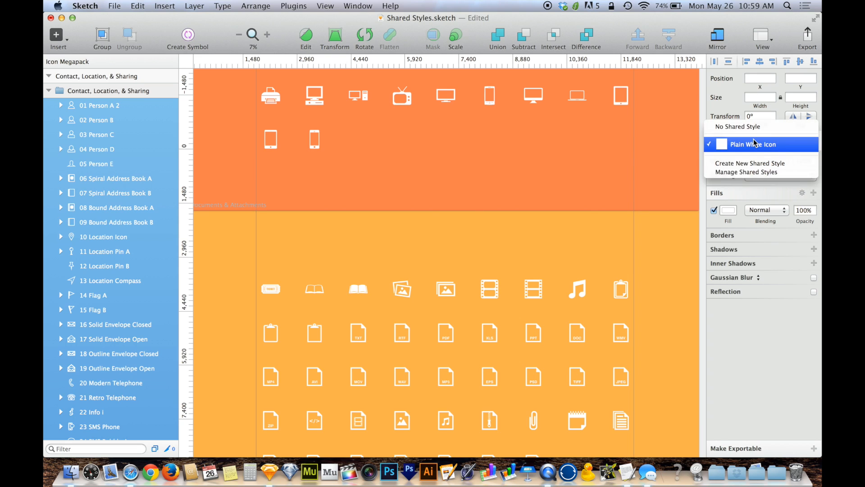
Create a new shared style for the selected icons and name it Letterpress.
left_click(755, 144)
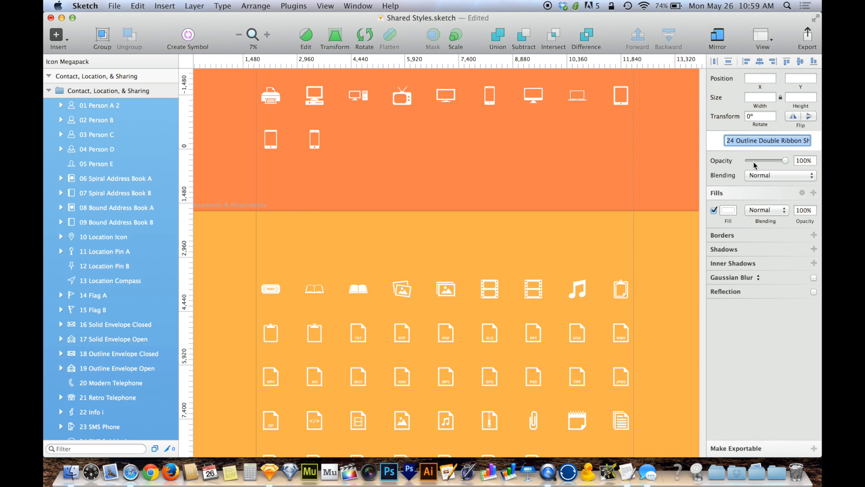
type("Letterpress")
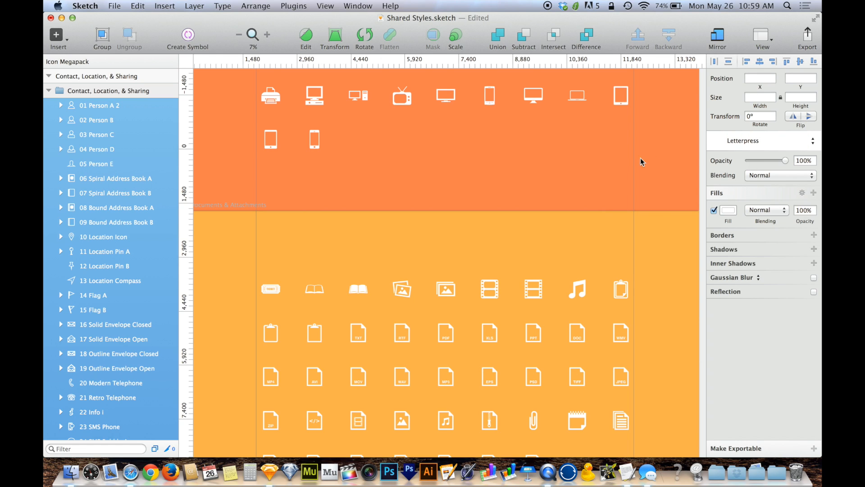
mouse_move(547, 265)
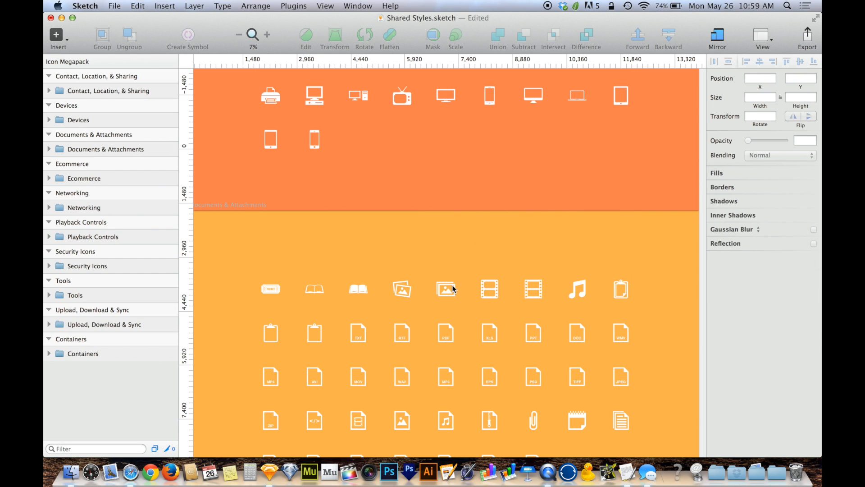
Select the neat photo stack icon and change the Letterpress fill to black.
left_click(445, 289)
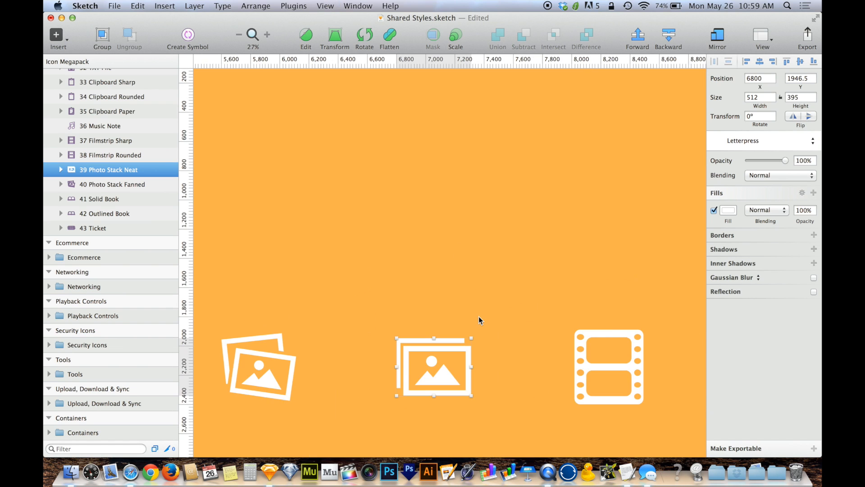
scroll("down", 3)
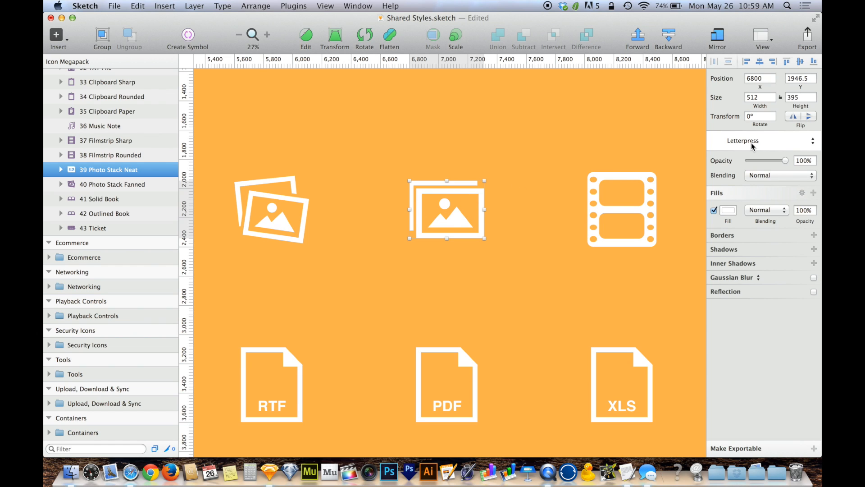
left_click(728, 210)
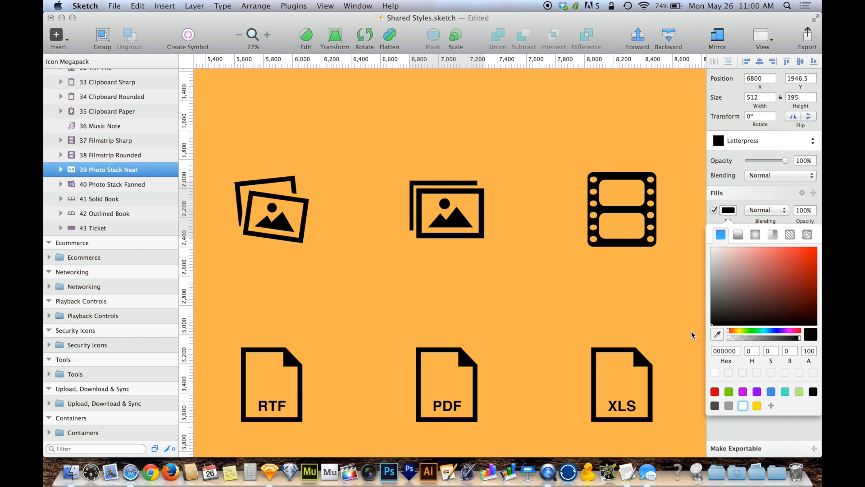
left_click(446, 210)
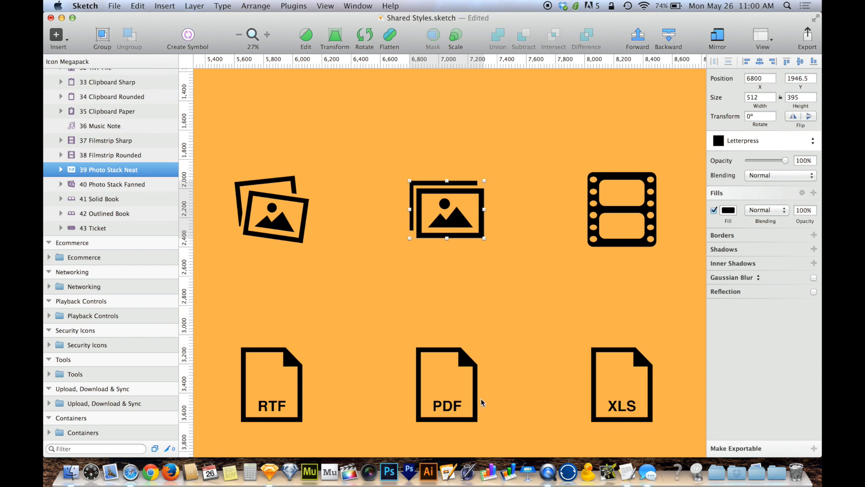
mouse_move(402, 257)
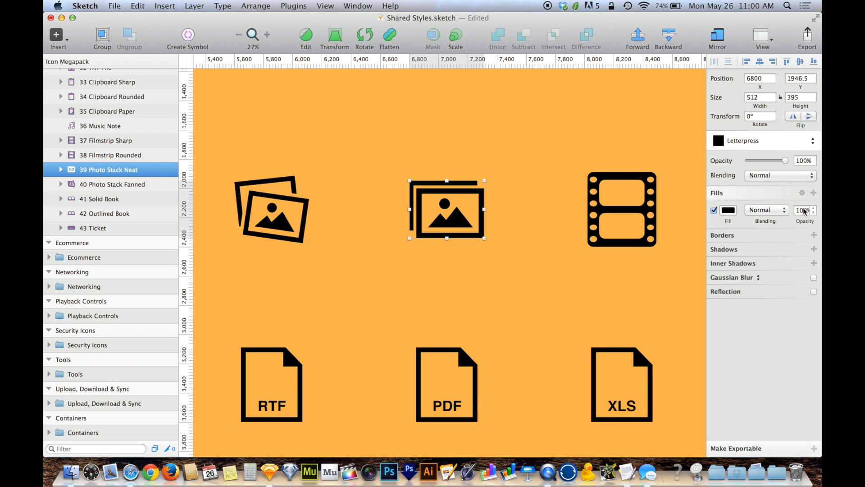
Reduce the Letterpress fill opacity and add an inner shadow for a pressed-in look.
type("40")
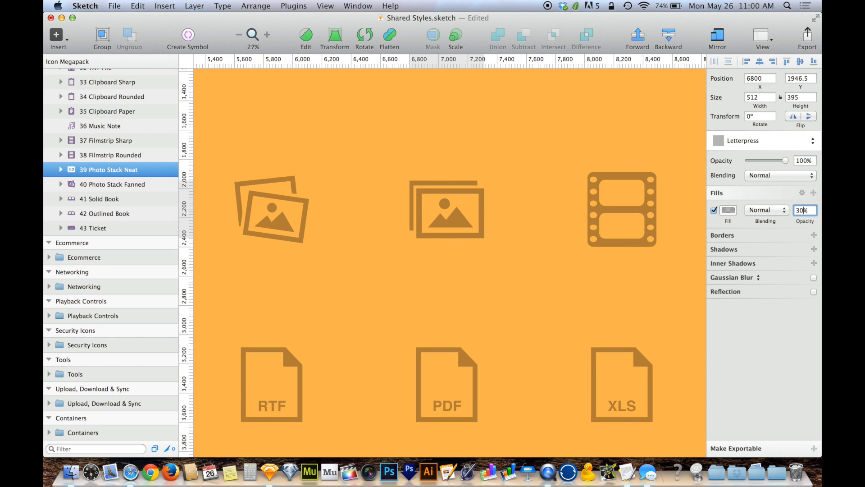
left_click(446, 209)
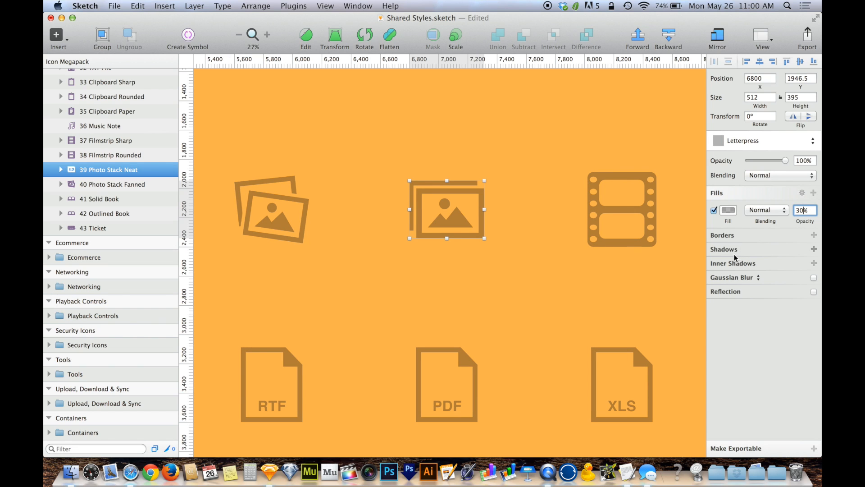
left_click(813, 263)
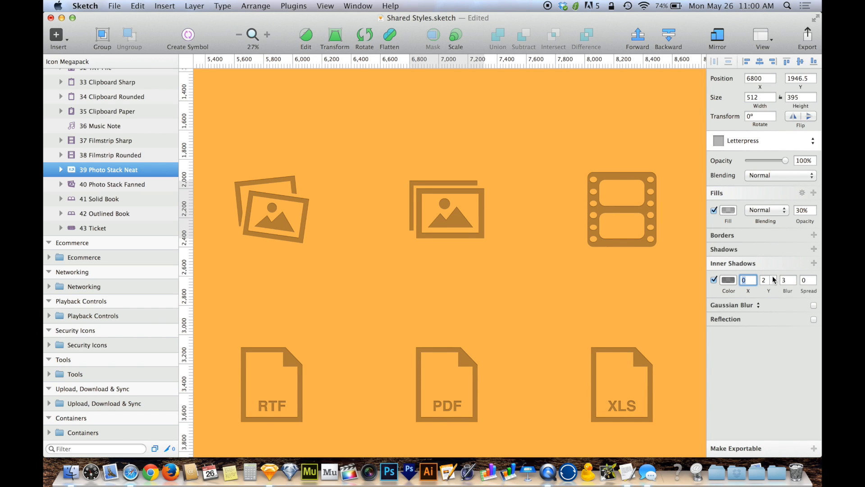
type("4")
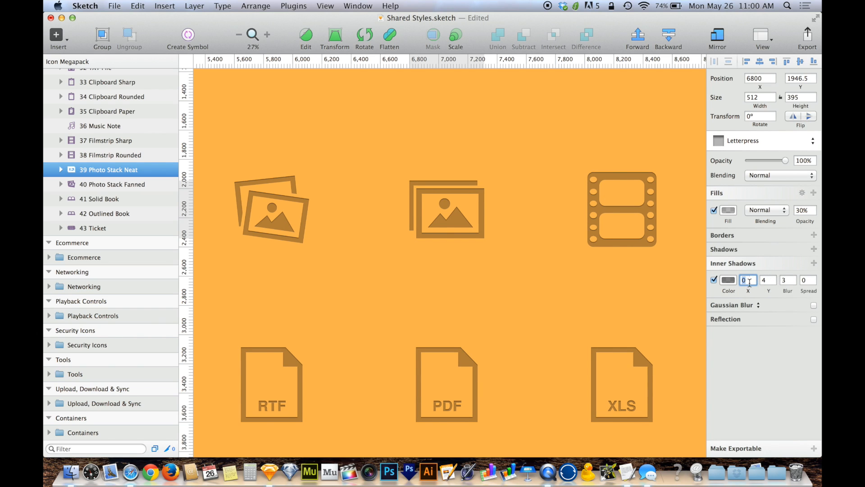
type("3")
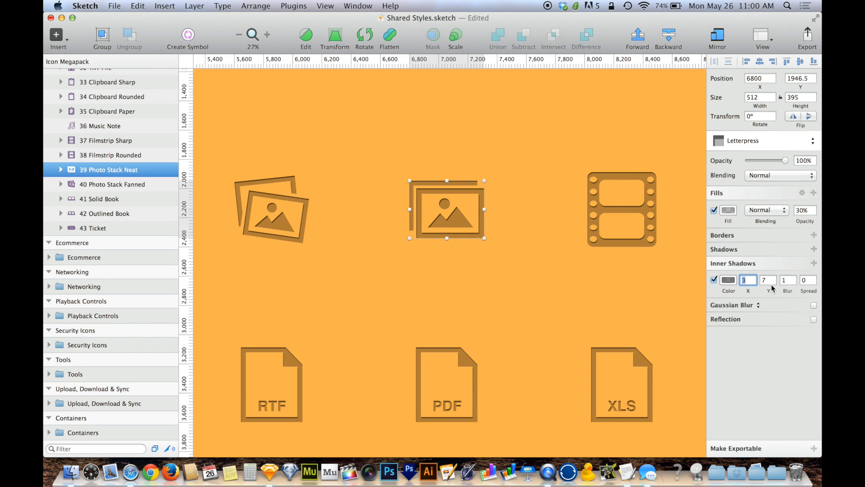
Add a highlight drop shadow below the icons and lower its vertical offset to 6.
left_click(813, 249)
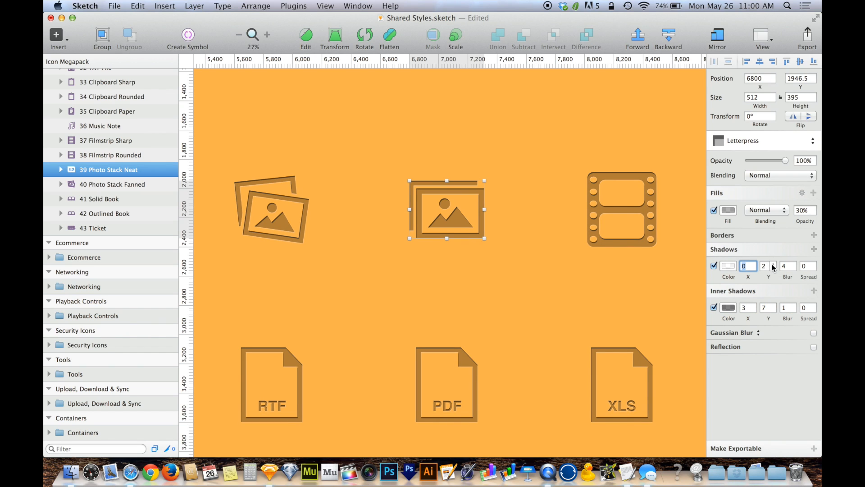
type("7")
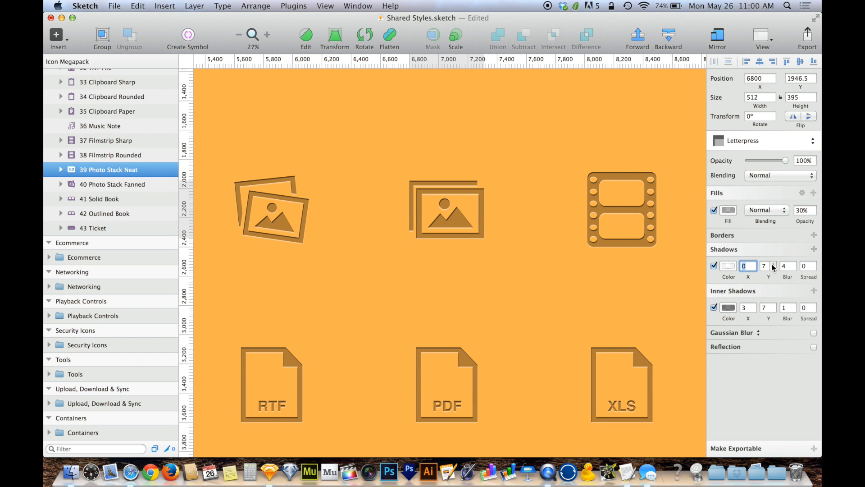
left_click(774, 269)
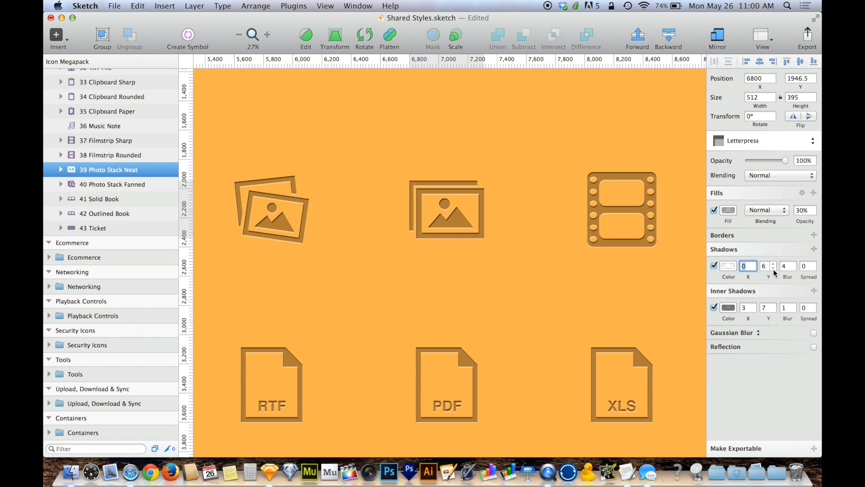
Zoom in on the photo stack's lower edge and soften the highlight blur down to 1.
left_click(447, 208)
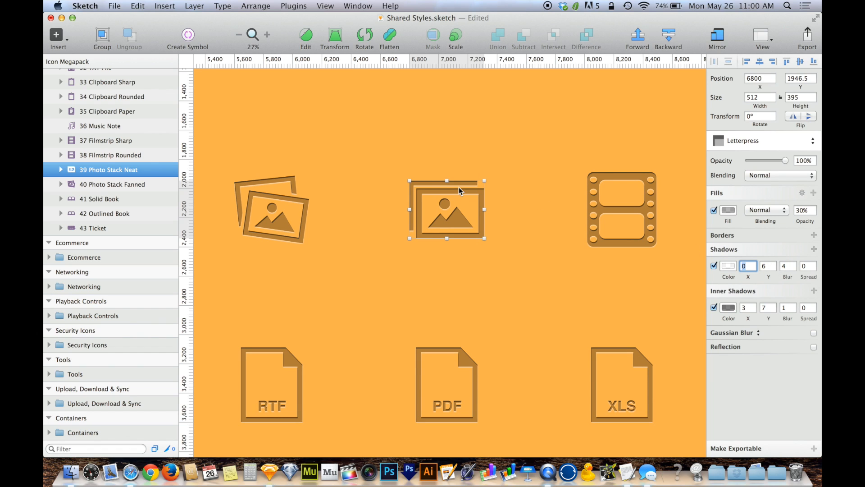
left_click(266, 34)
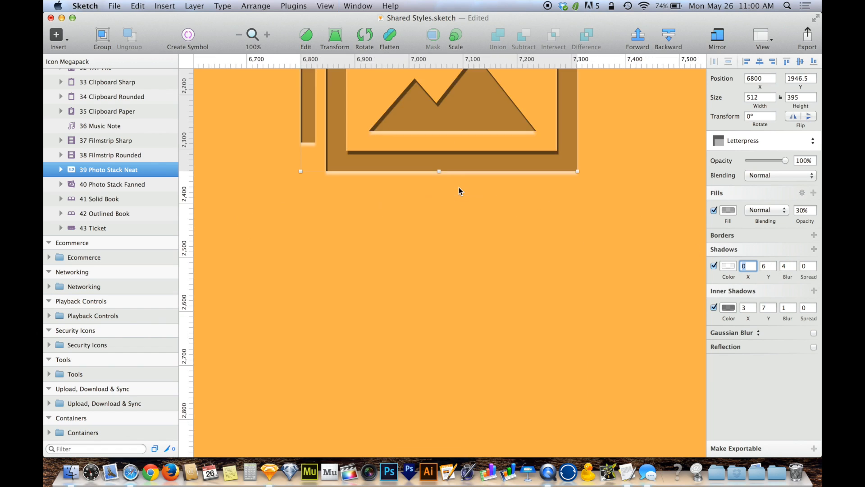
left_click(267, 34)
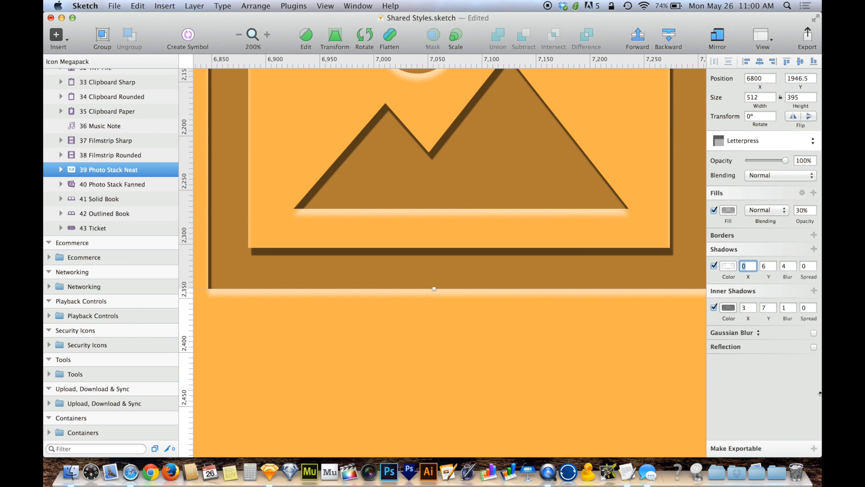
left_click(794, 268)
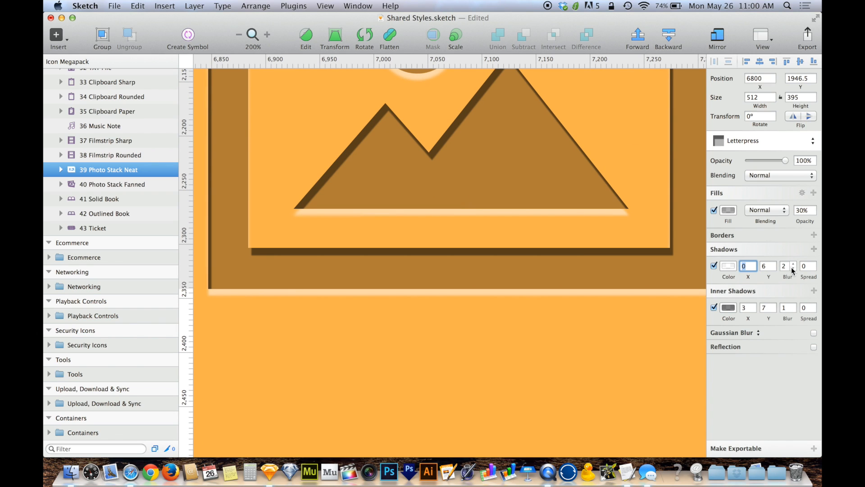
left_click(793, 269)
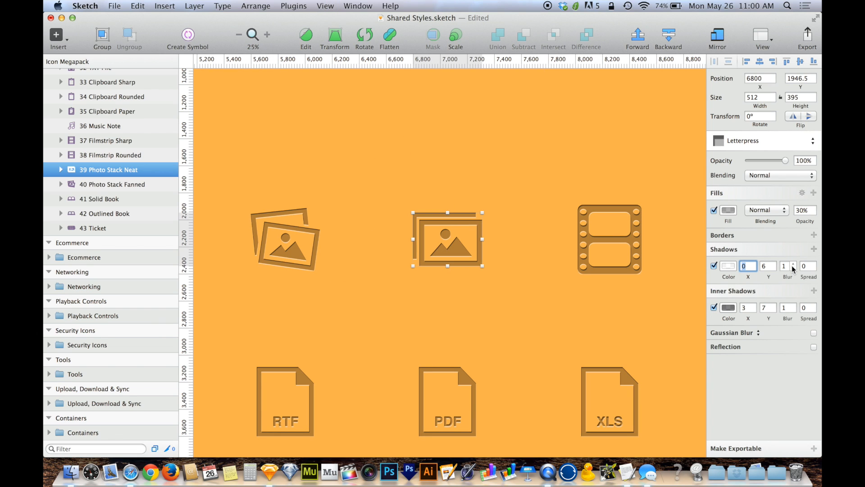
mouse_move(516, 280)
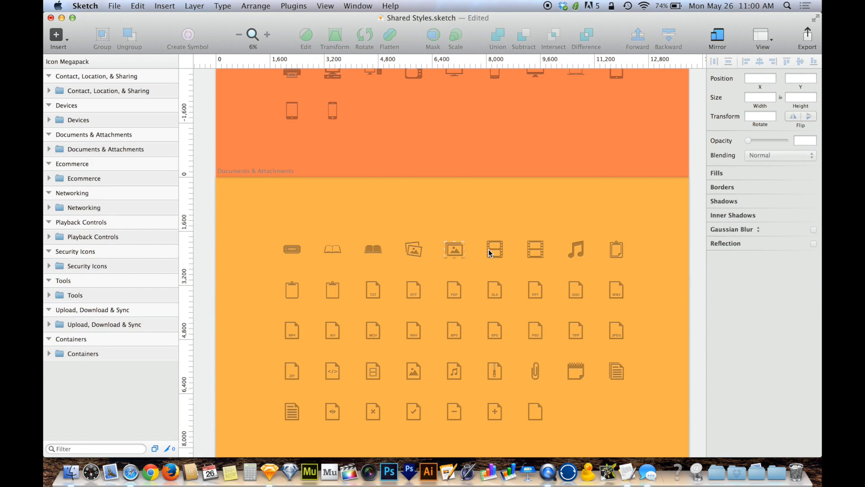
left_click(495, 249)
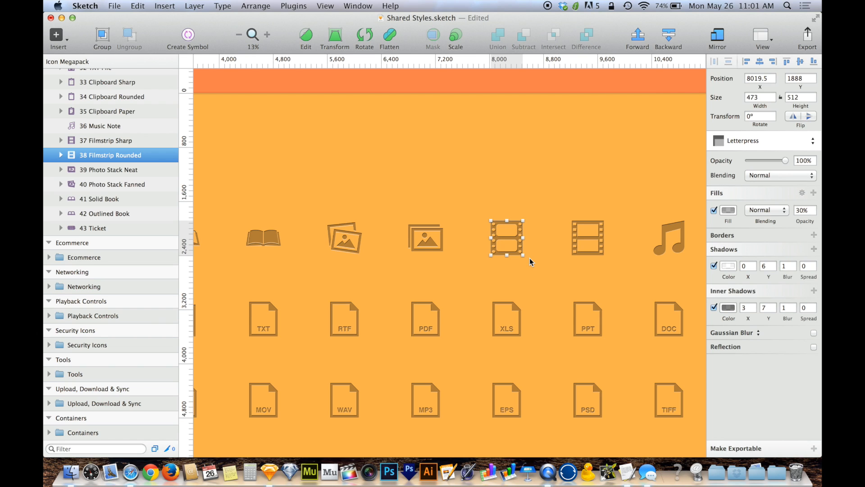
mouse_move(728, 180)
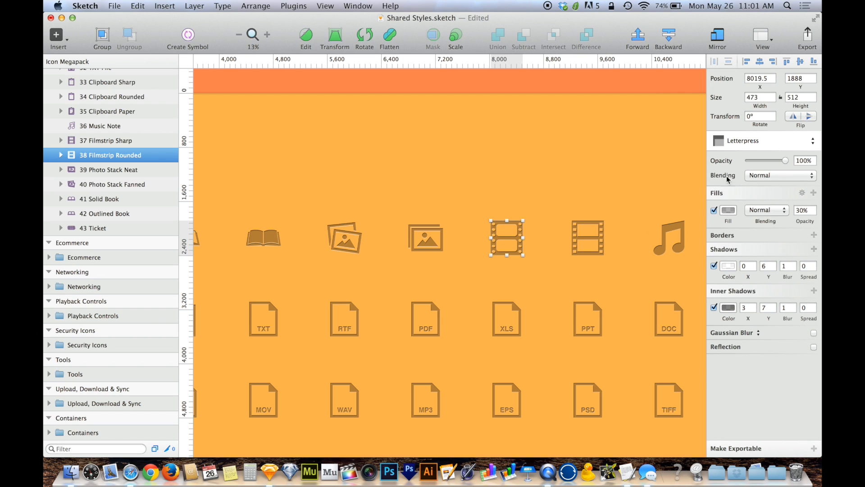
left_click(761, 140)
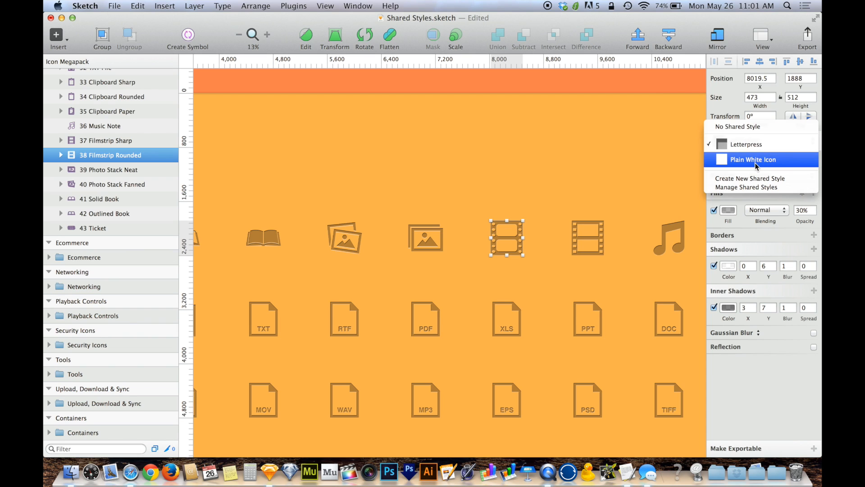
left_click(753, 159)
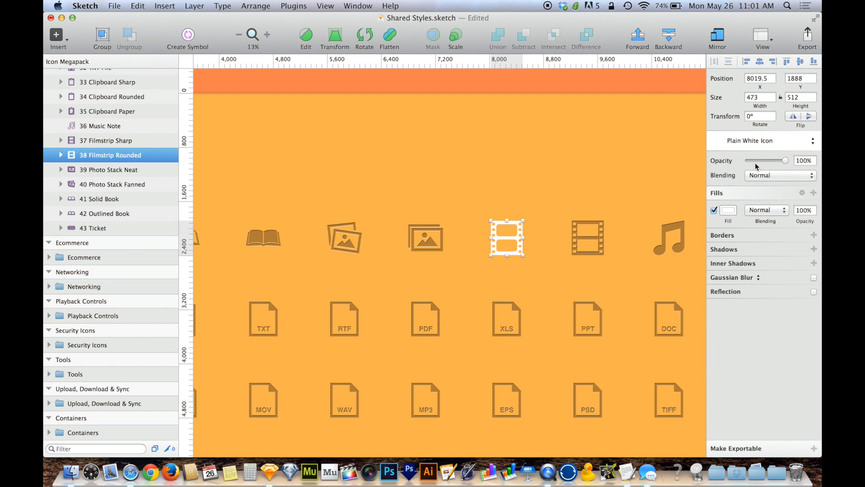
left_click(763, 141)
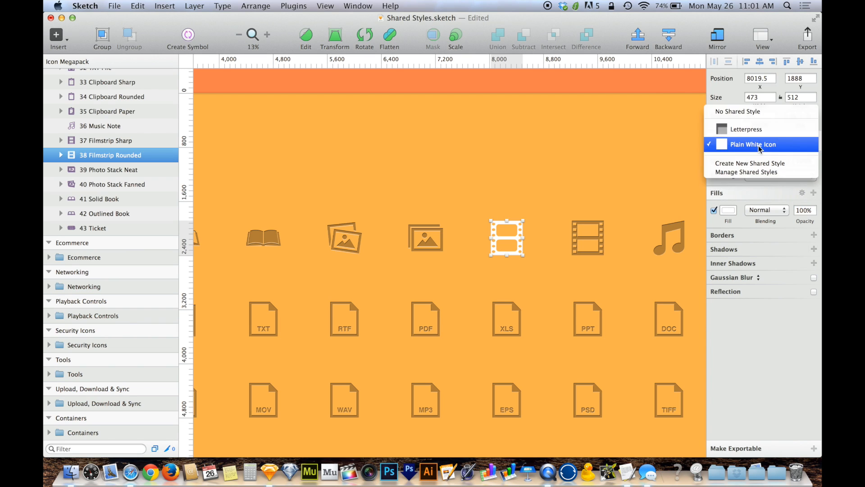
left_click(753, 144)
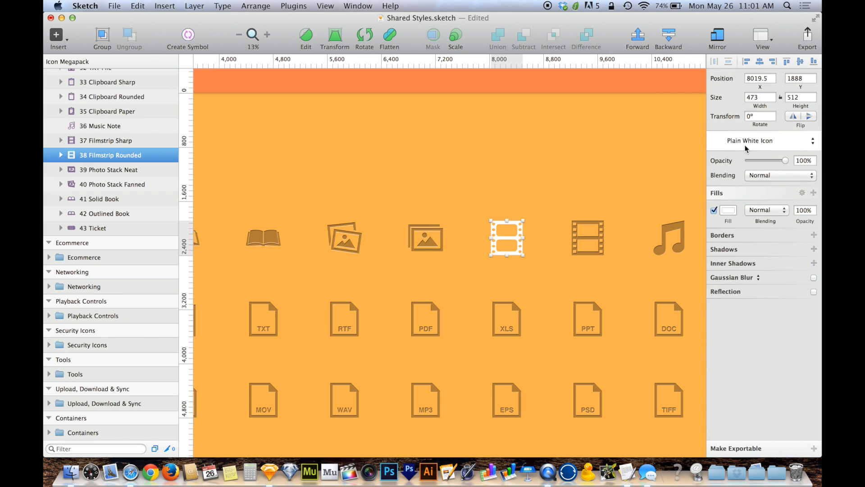
left_click(762, 141)
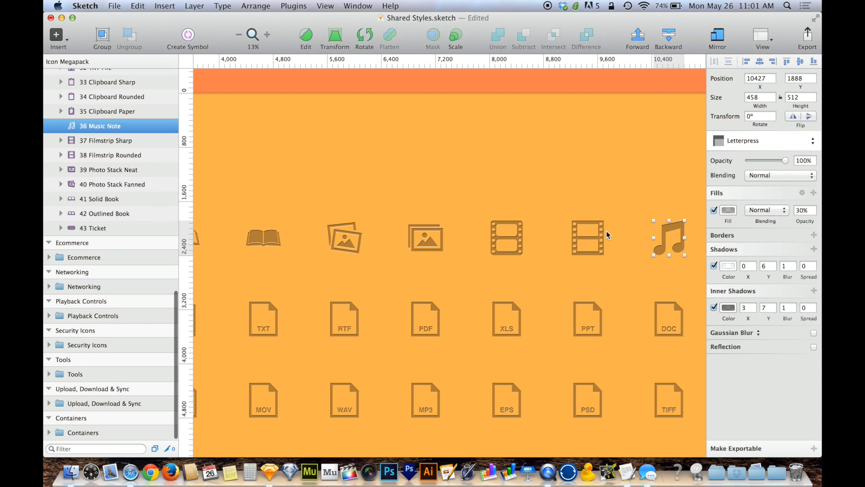
mouse_move(425, 238)
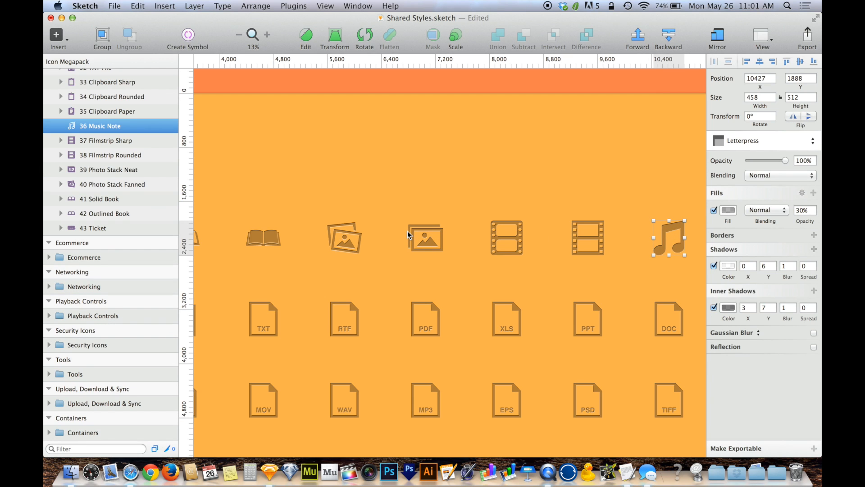
Copy the icons into Empty Box and toggle the Letterpress fill and shadow to compare.
left_click(426, 237)
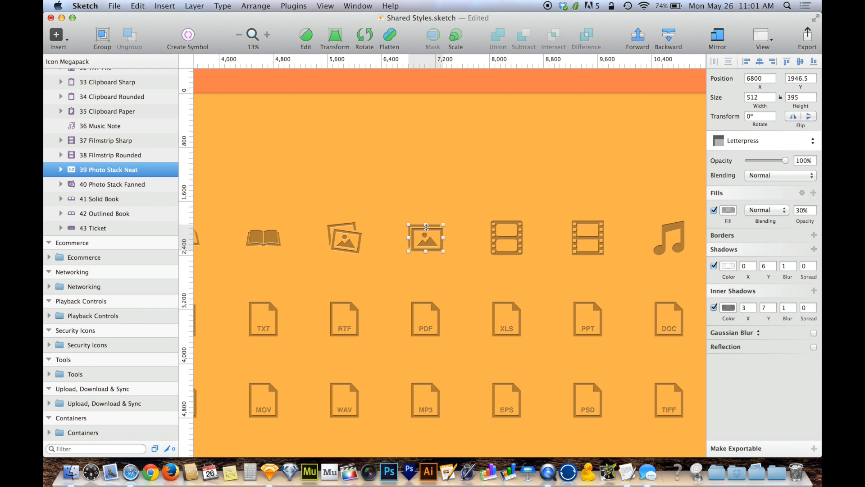
key("mission_control")
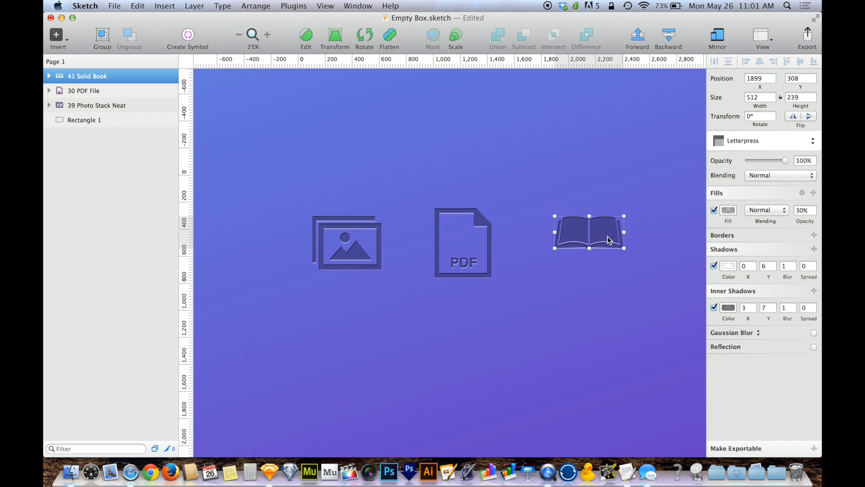
left_click(714, 210)
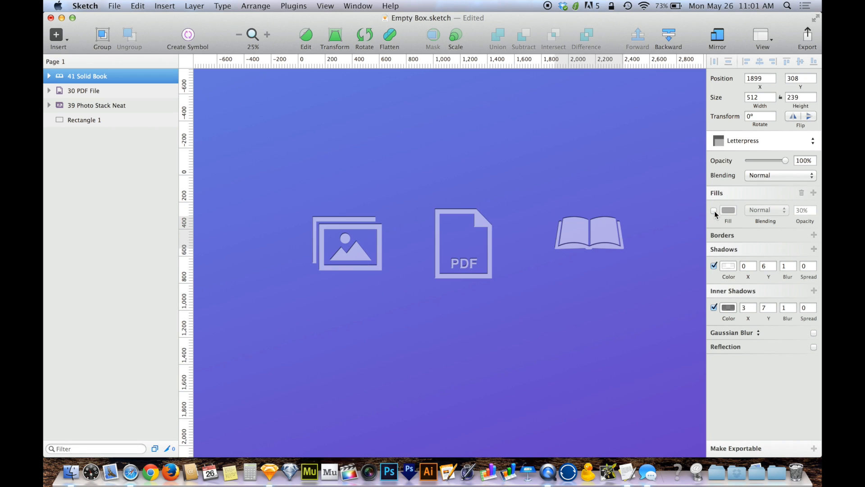
left_click(715, 210)
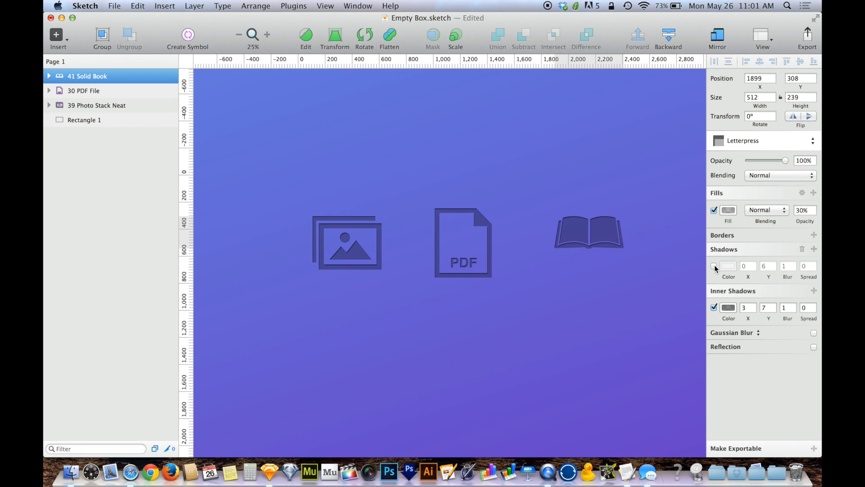
left_click(715, 265)
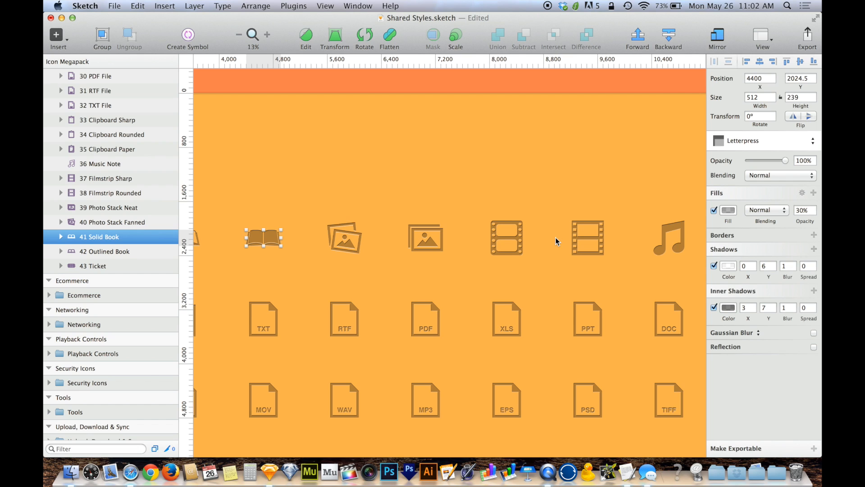
mouse_move(216, 149)
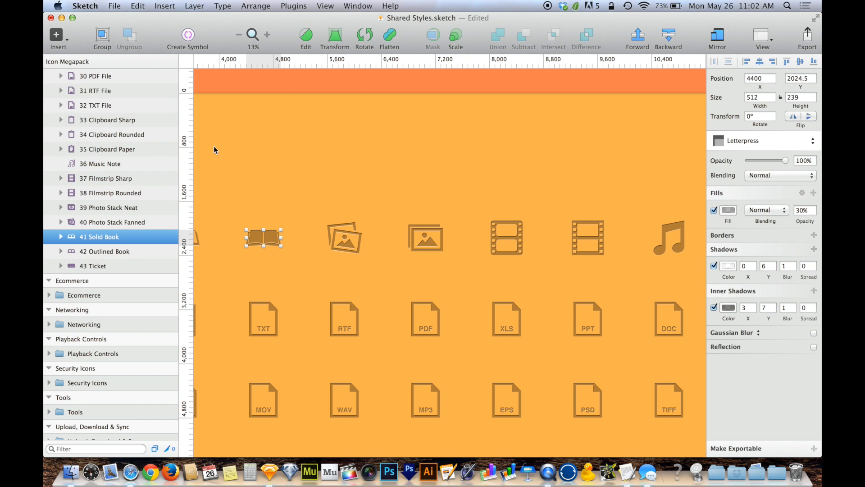
left_click(68, 62)
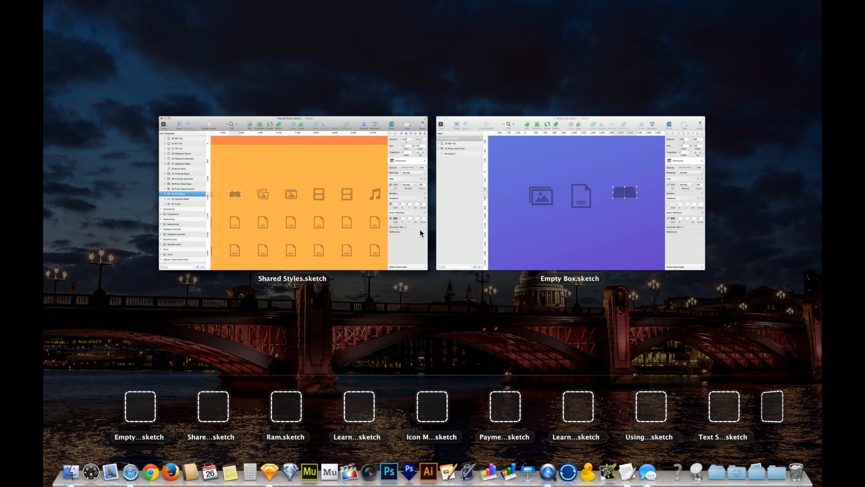
left_click(602, 210)
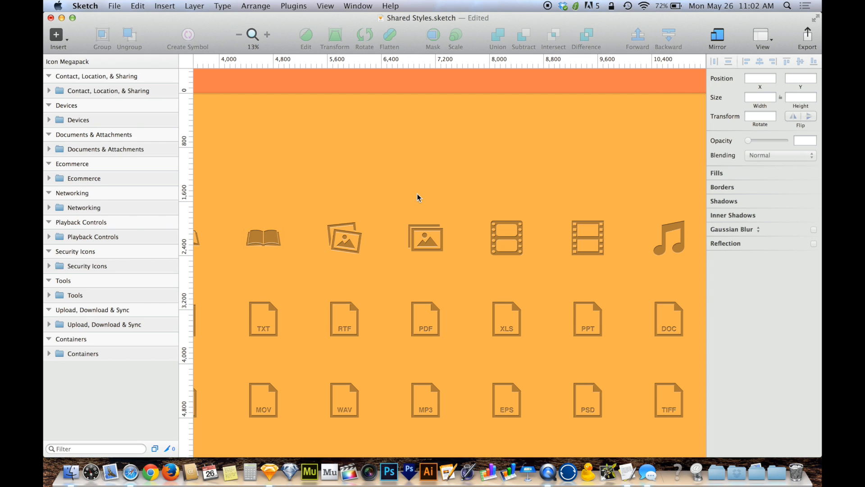
scroll("down", 3)
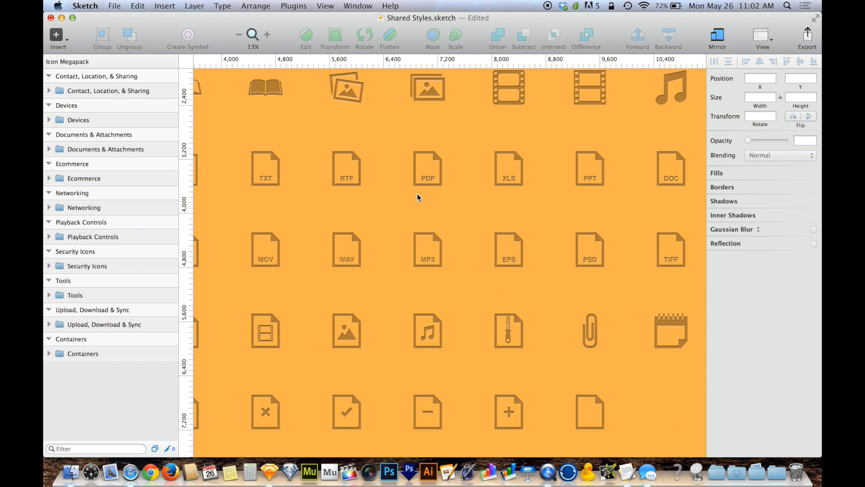